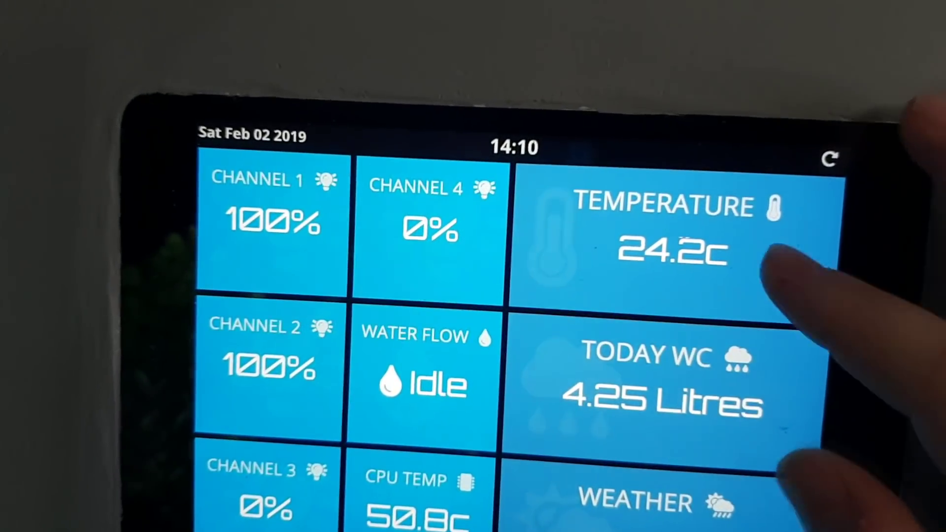
Show the Water Change Log charted as litres changed per weekday, Monday to Sunday
left_click(663, 250)
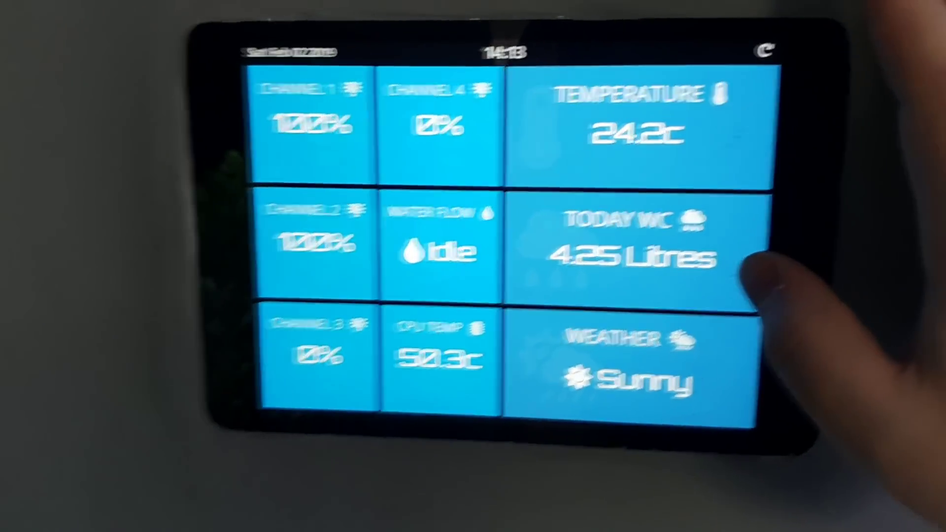
left_click(632, 257)
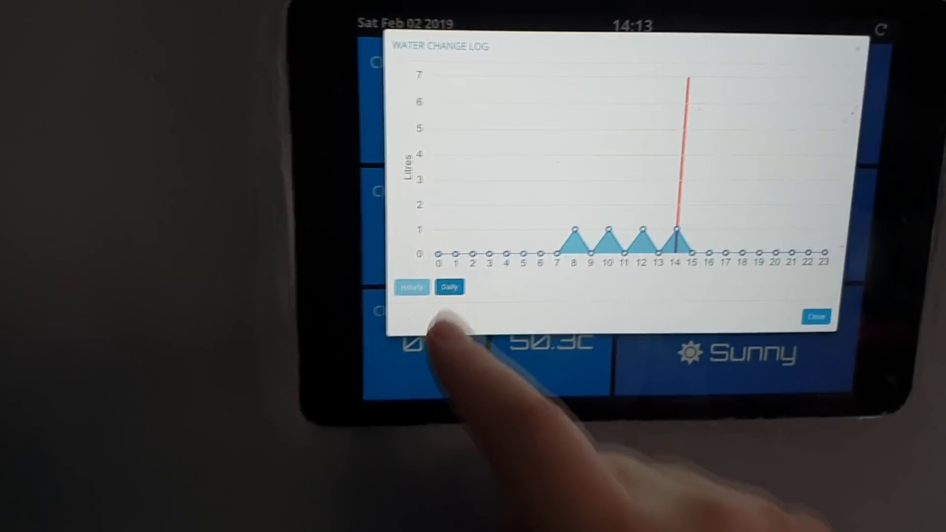
left_click(449, 285)
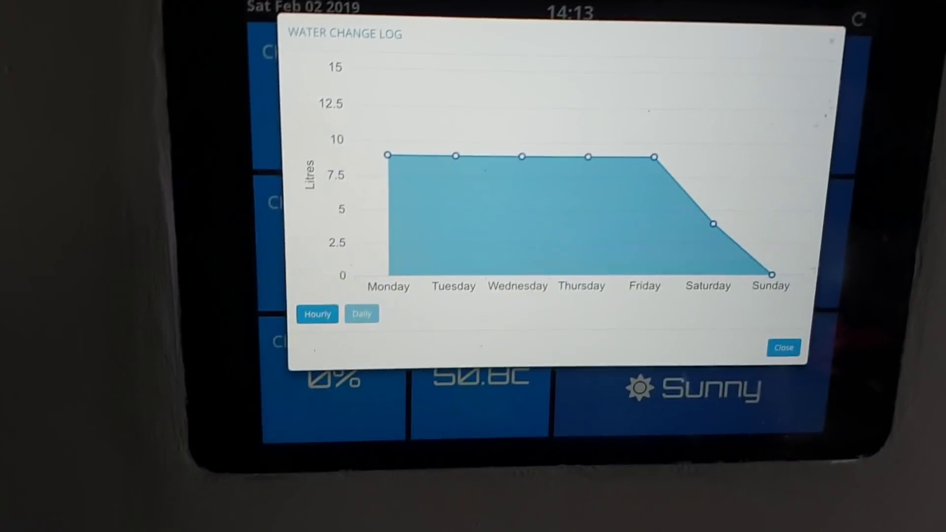